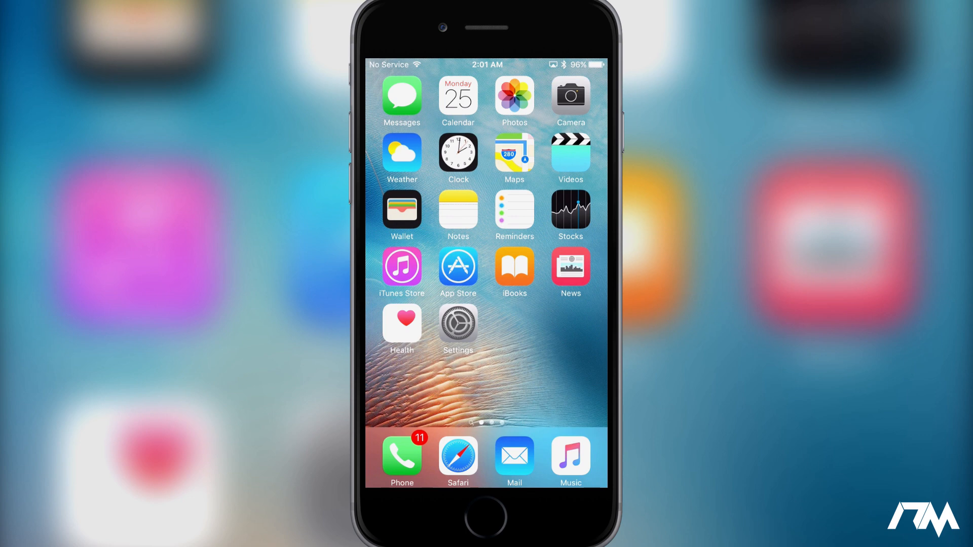
Step: Load iosem.us in Safari and request the iOSEmus installer via 'Download on your iDevice'
{"action": "left_click", "coordinate": [458, 458]}
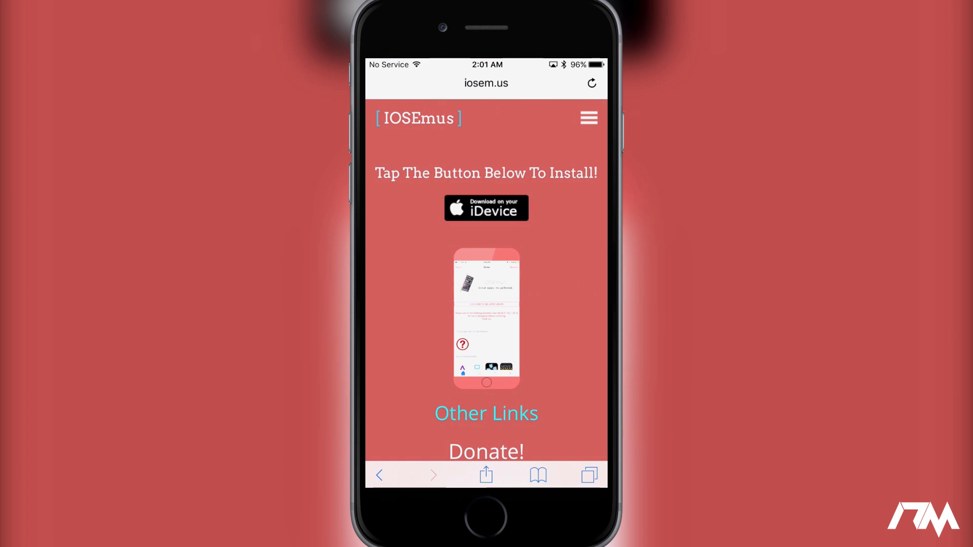
{"action": "left_click", "coordinate": [591, 83]}
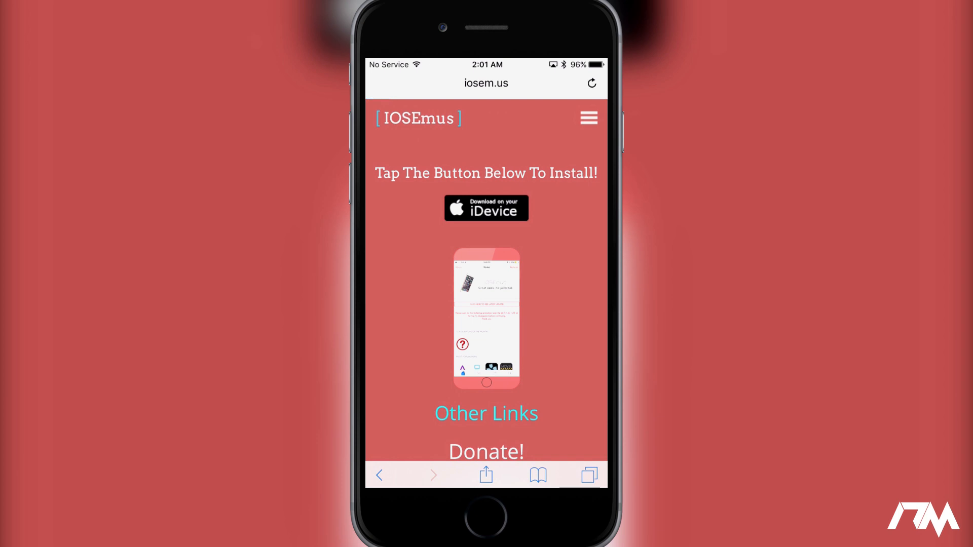
{"action": "left_click", "coordinate": [486, 207]}
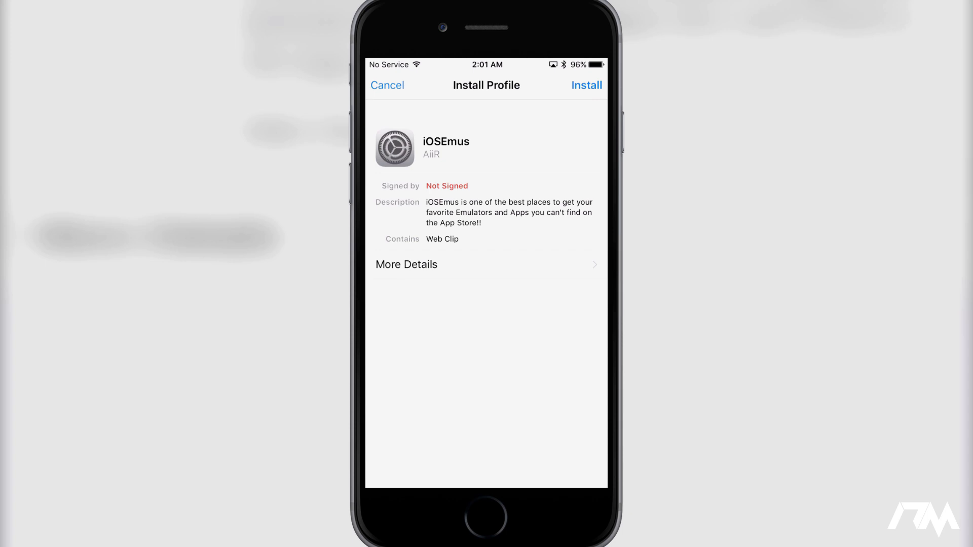
Step: Install the unsigned iOSEmus profile, accepting the warning and confirmation sheet, then finish with Done
{"action": "left_click", "coordinate": [586, 85]}
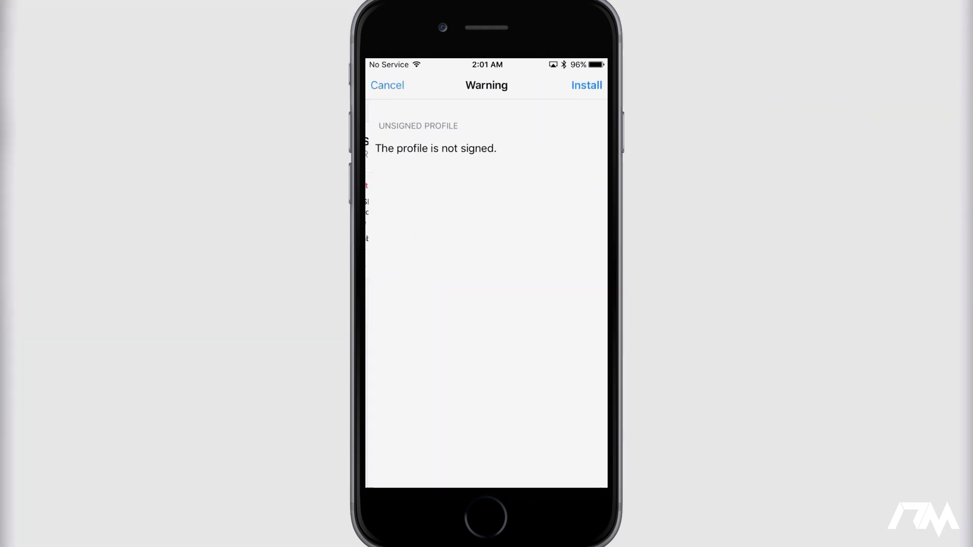
{"action": "left_click", "coordinate": [585, 85]}
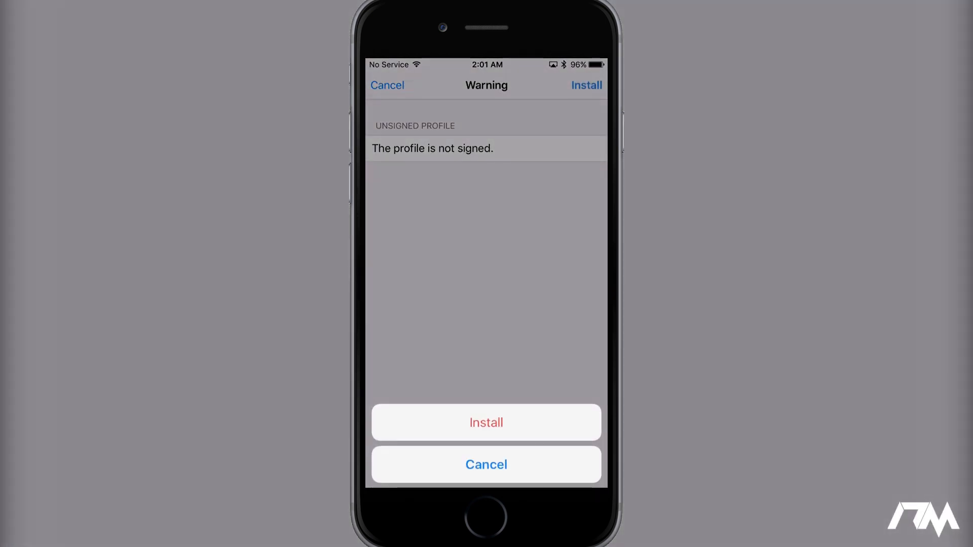
{"action": "left_click", "coordinate": [486, 423]}
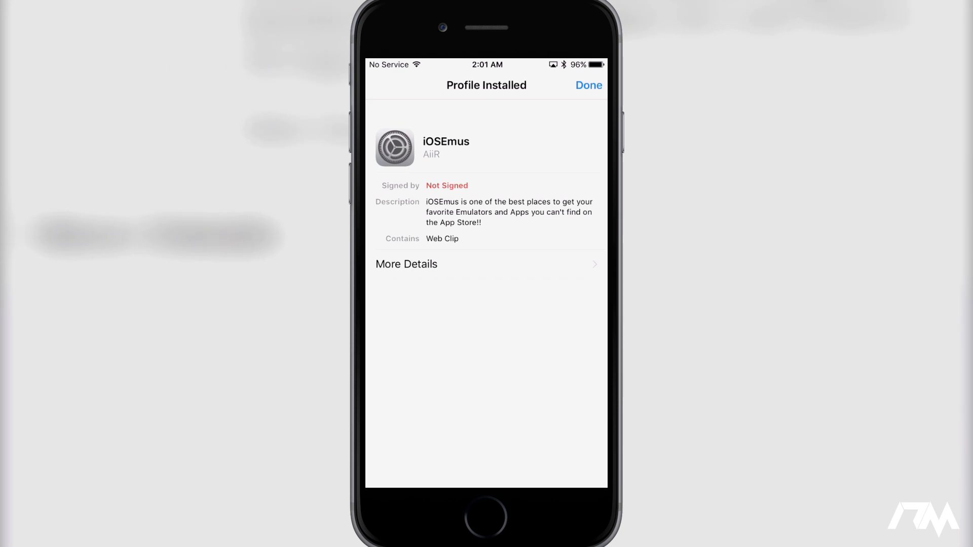
{"action": "left_click", "coordinate": [587, 85]}
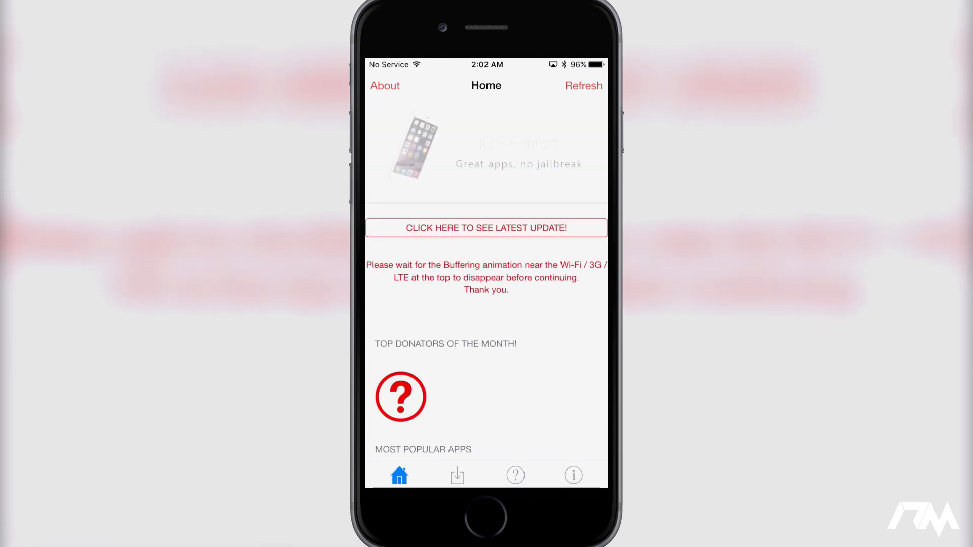
Step: Open PPJailbreak from Most Popular Apps and scroll through its About instructions
{"action": "scroll", "scroll_direction": "down", "scroll_amount": 3}
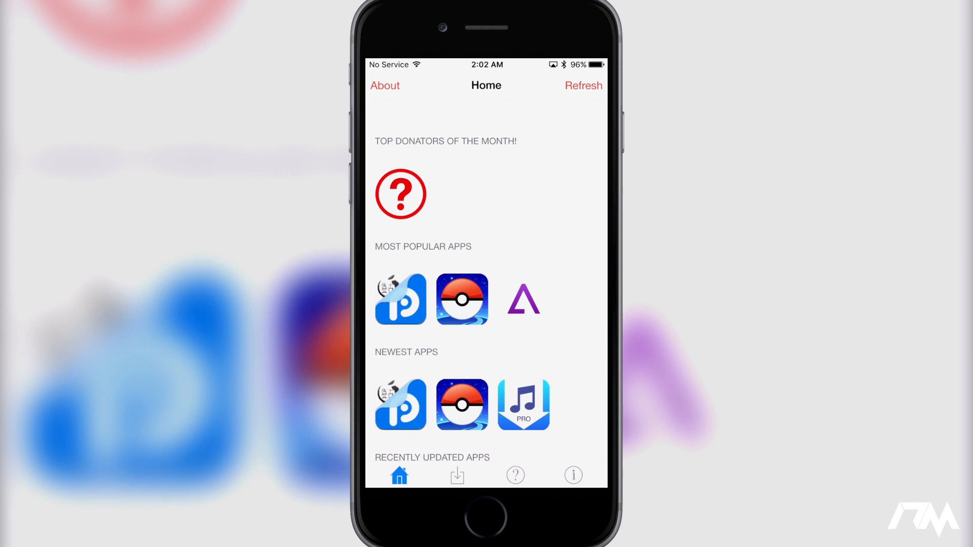
{"action": "left_click", "coordinate": [400, 299]}
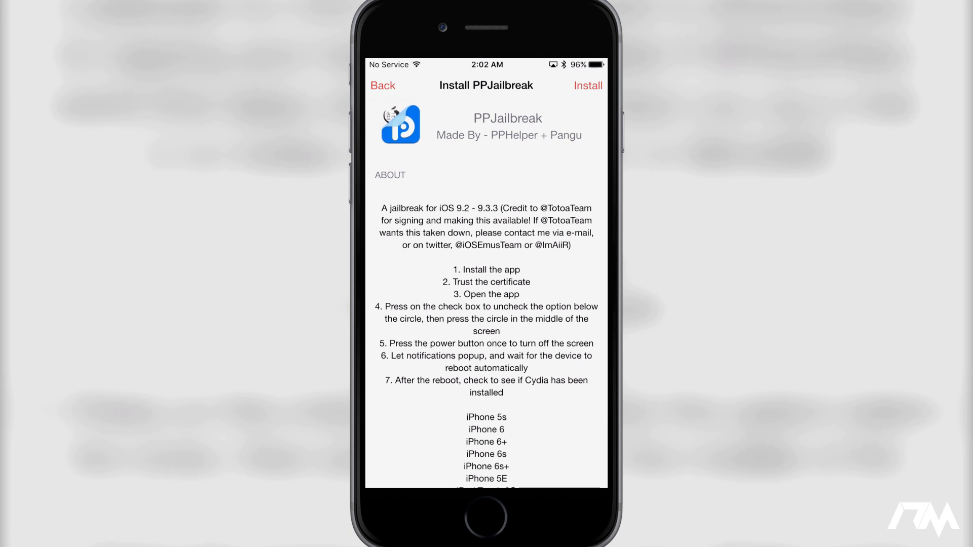
{"action": "scroll", "scroll_direction": "down", "scroll_amount": 3}
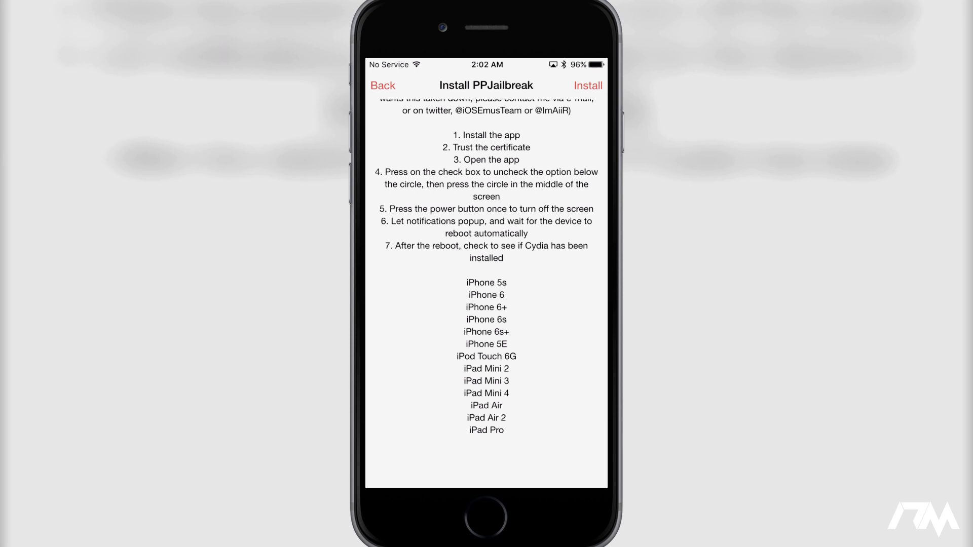
{"action": "scroll", "scroll_direction": "down", "scroll_amount": 3}
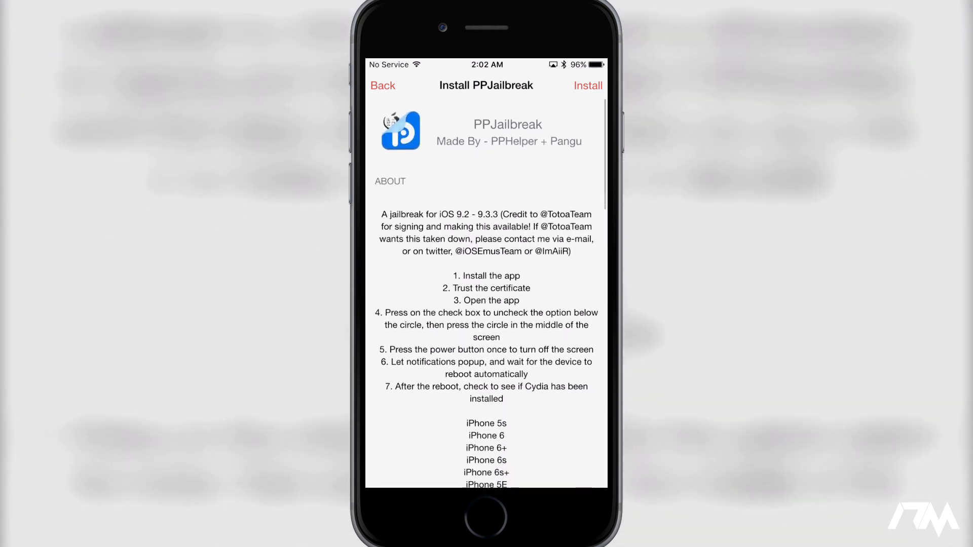
Step: Install PPJailbreak from its iOSEmus page and confirm the installation alert
{"action": "left_click", "coordinate": [587, 85]}
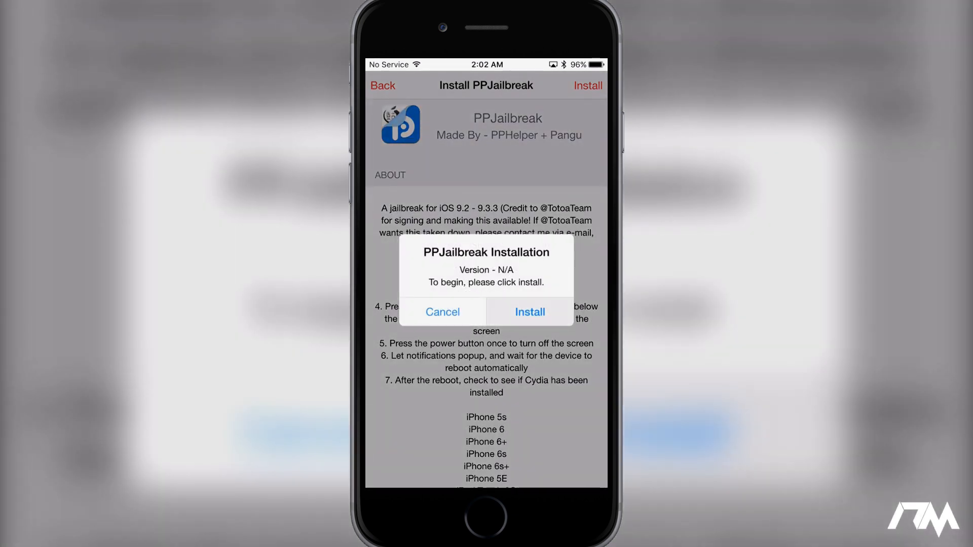
{"action": "left_click", "coordinate": [442, 311]}
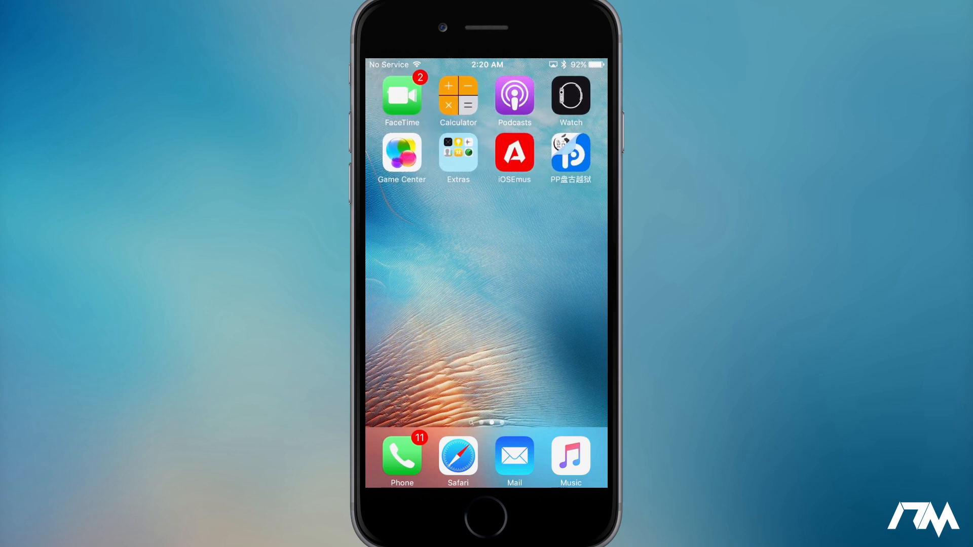
Step: Open the Enterprise App developer entry under General > Profiles & Device Management
{"action": "scroll", "scroll_direction": "right", "scroll_amount": 3}
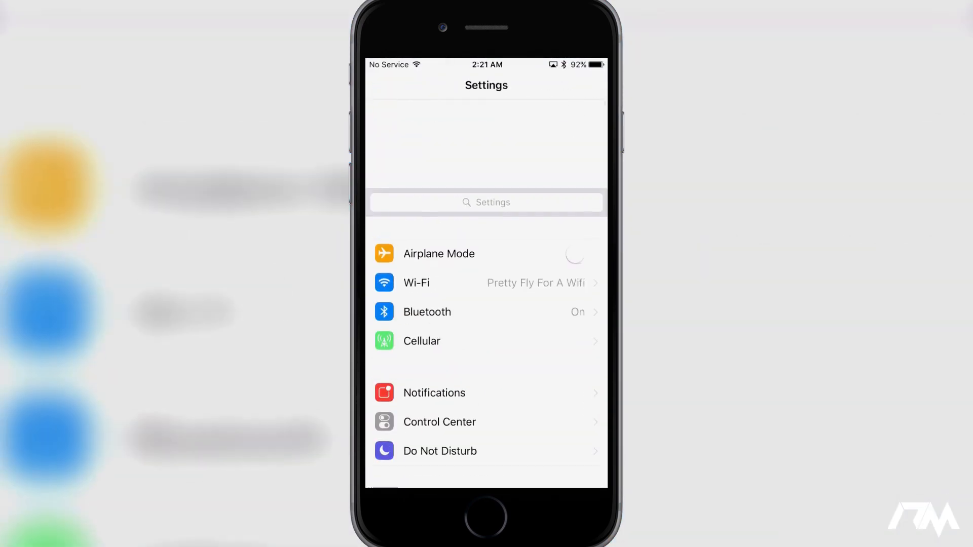
{"action": "scroll", "scroll_direction": "down", "scroll_amount": 3}
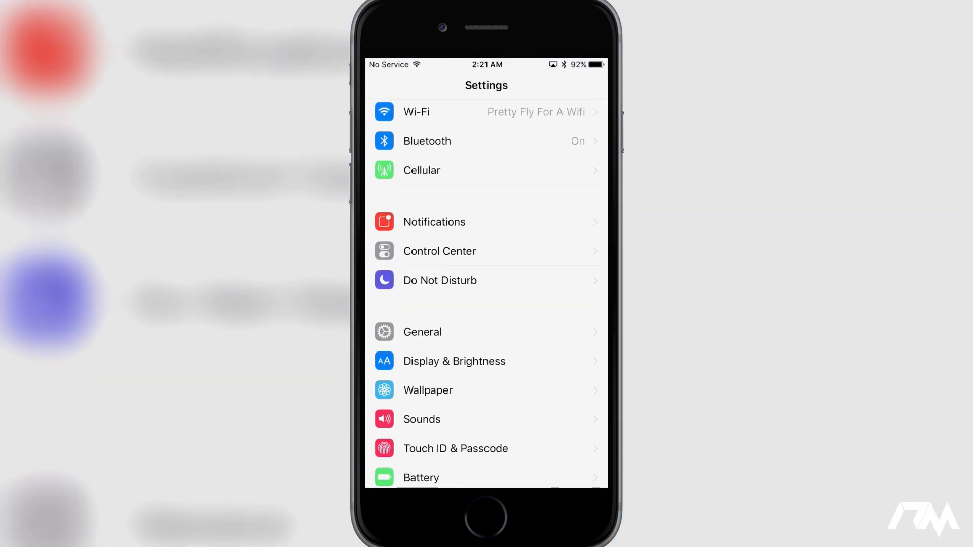
{"action": "left_click", "coordinate": [422, 331]}
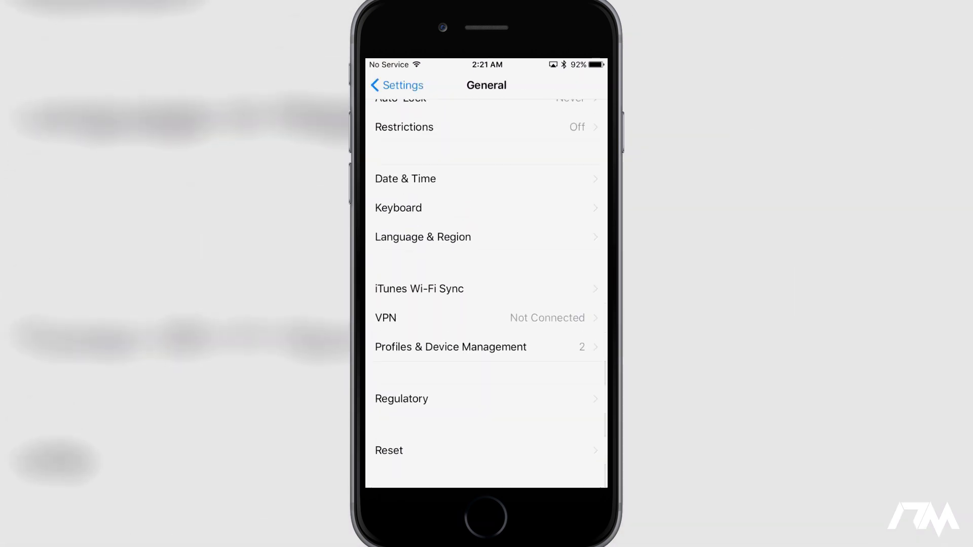
{"action": "left_click", "coordinate": [450, 347]}
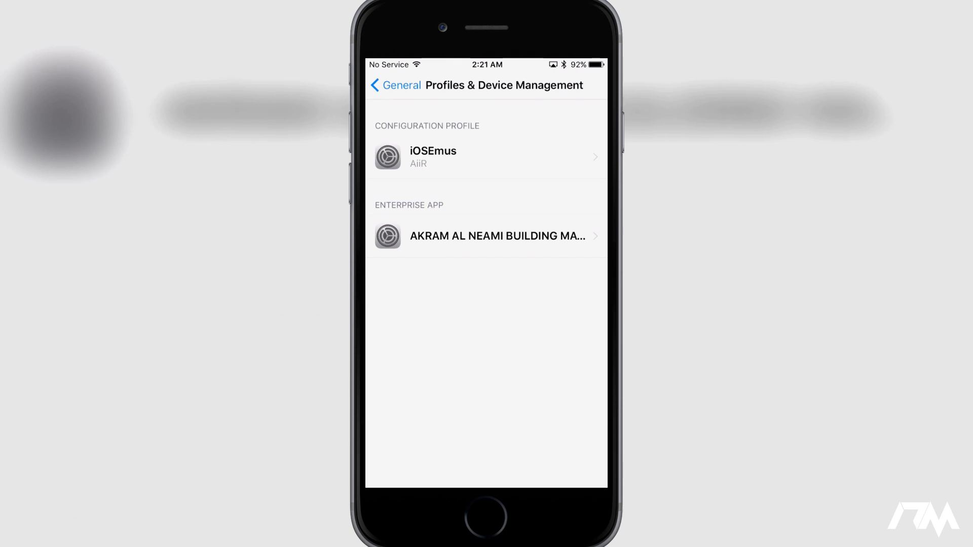
{"action": "left_click", "coordinate": [486, 235]}
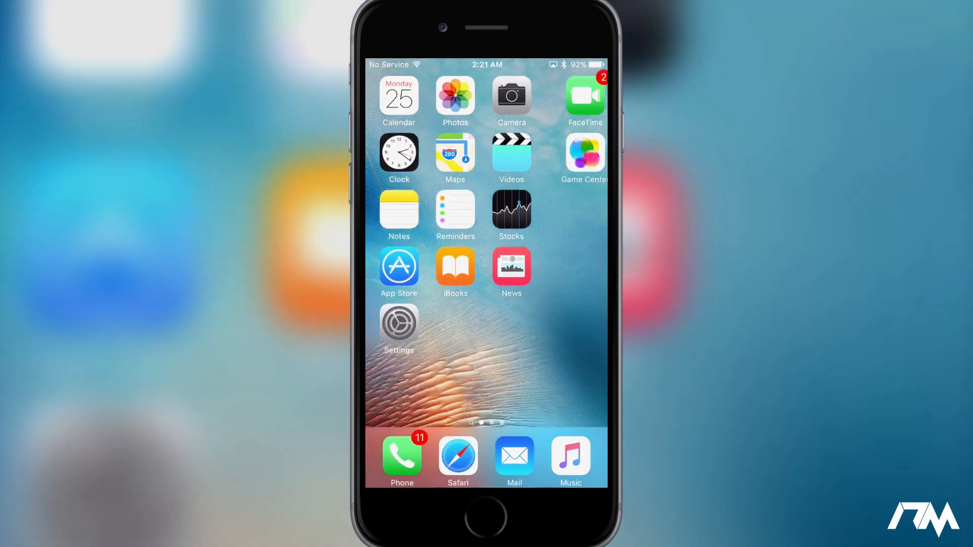
Step: Launch PP盘古越狱 from the second home page and start the one-tap 9.3.3 jailbreak
{"action": "scroll", "scroll_direction": "left", "scroll_amount": 3}
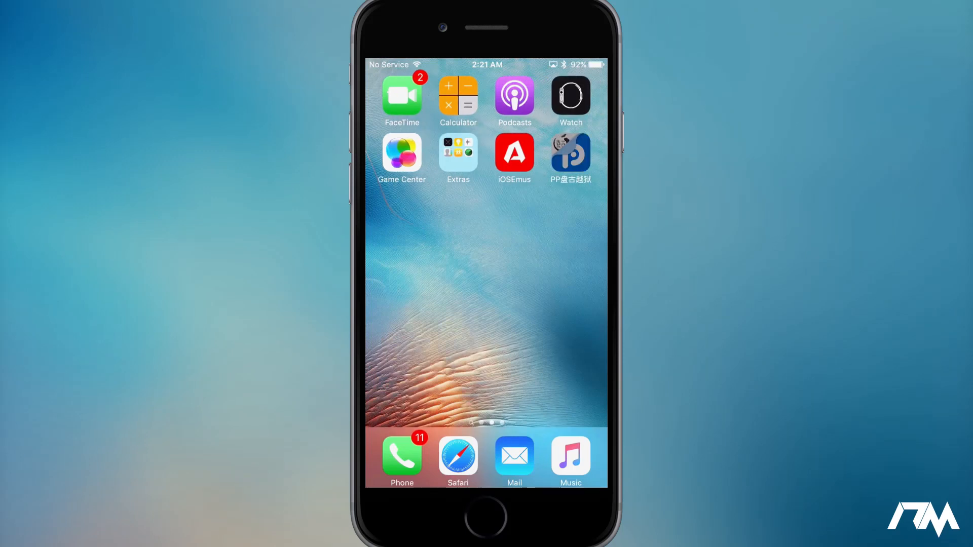
{"action": "left_click", "coordinate": [569, 153]}
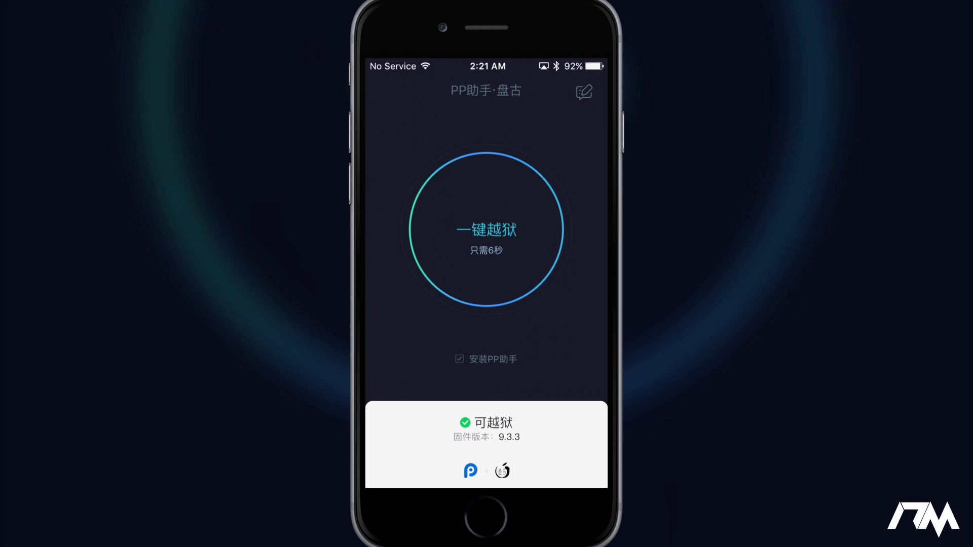
{"action": "left_click", "coordinate": [486, 231]}
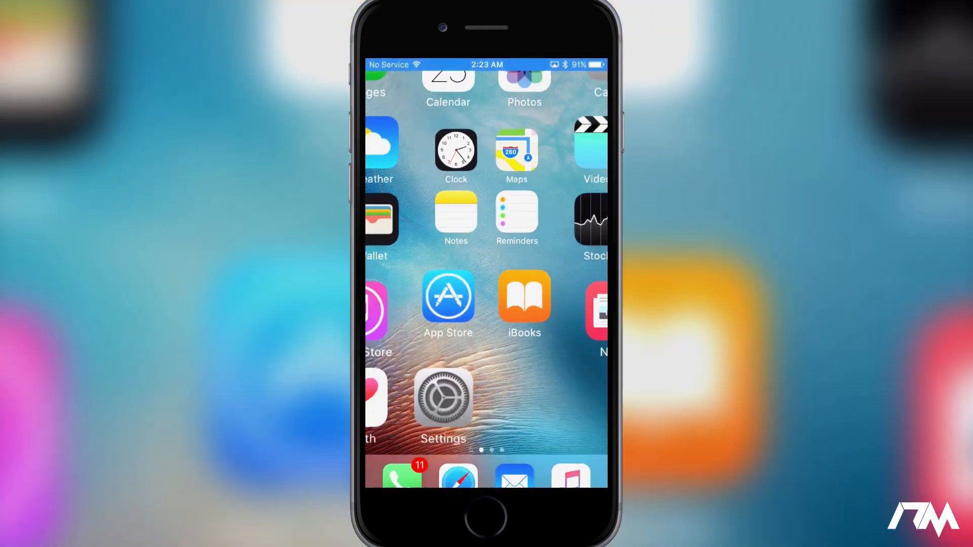
Step: Swipe to the second home page and check the newly installed Cydia icon
{"action": "scroll", "scroll_direction": "left", "scroll_amount": 3}
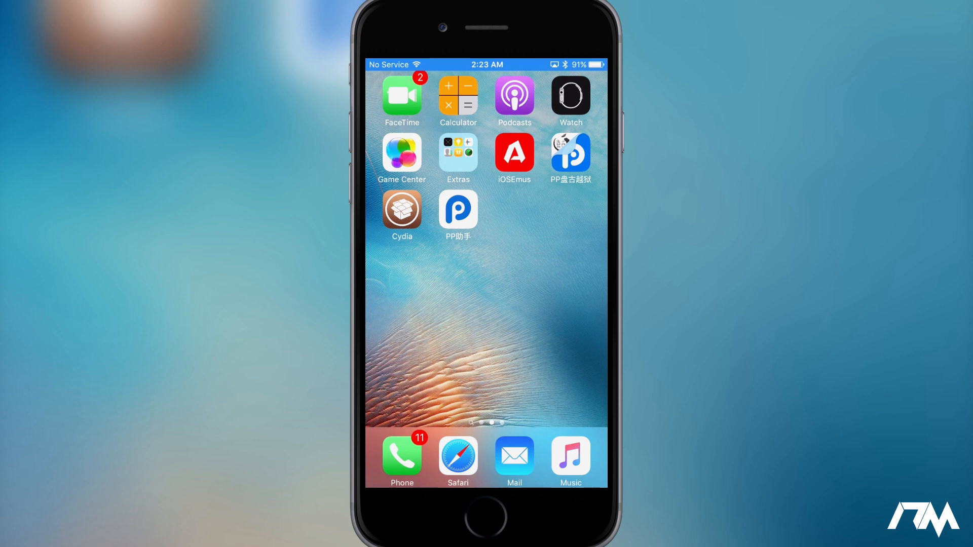
{"action": "left_click", "coordinate": [401, 210]}
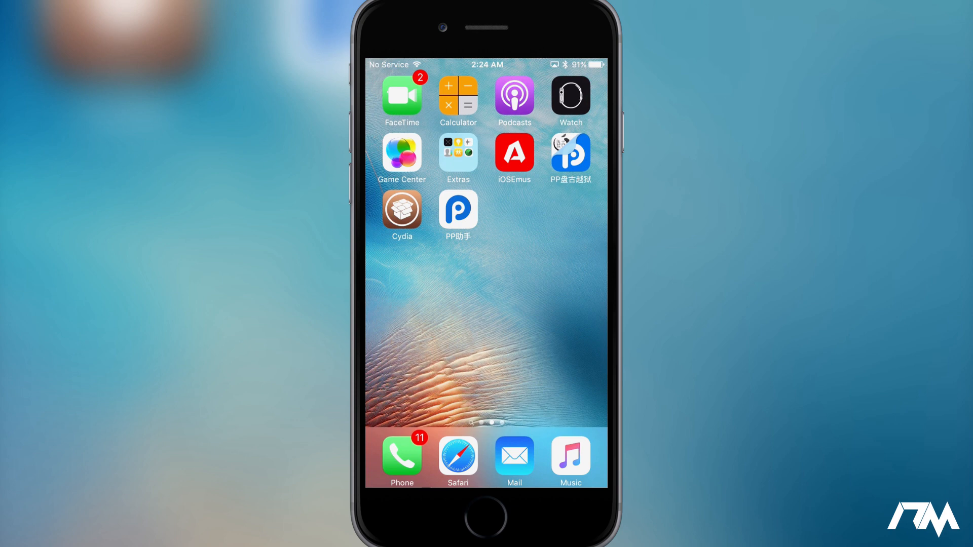
Step: Try PP助手, cancel its untrusted developer alert, then launch Cydia
{"action": "left_click", "coordinate": [458, 214]}
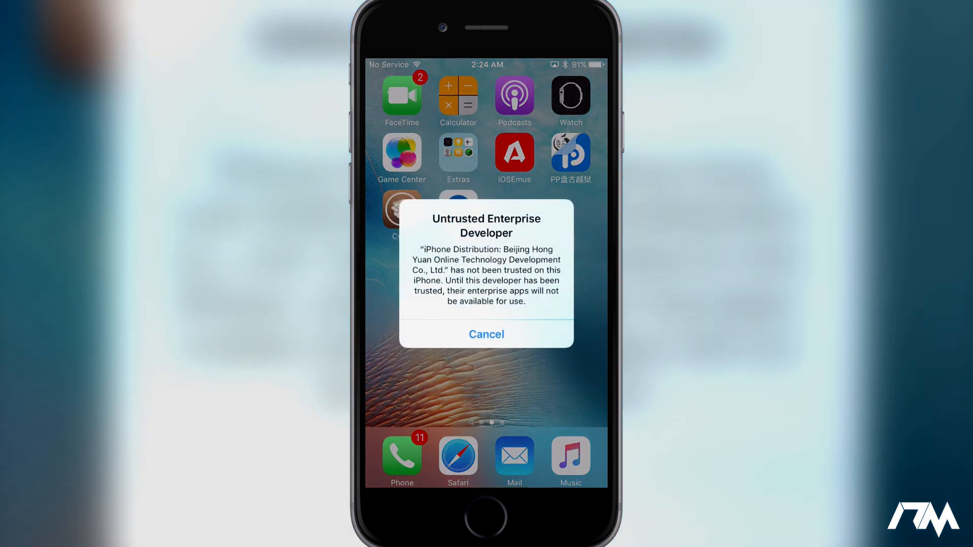
{"action": "left_click", "coordinate": [486, 334]}
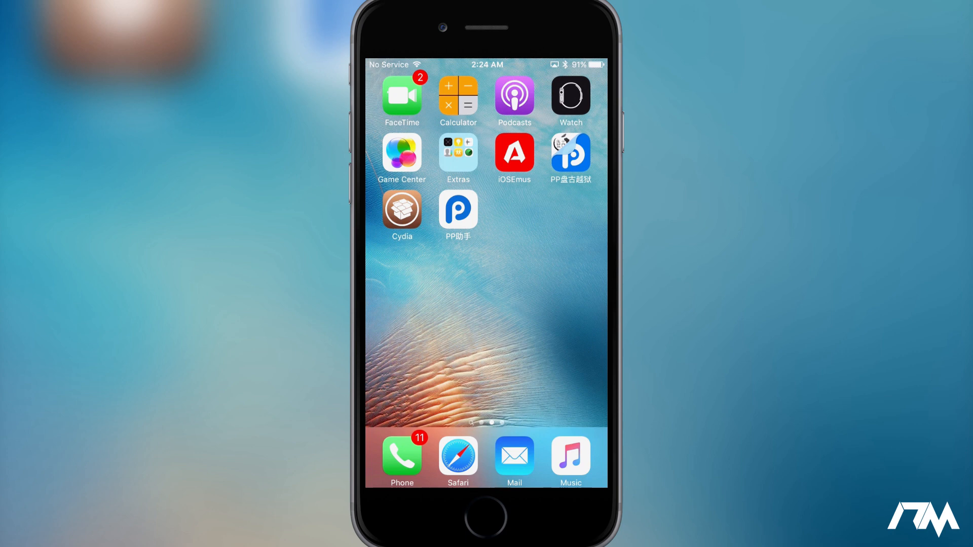
{"action": "left_click", "coordinate": [402, 209]}
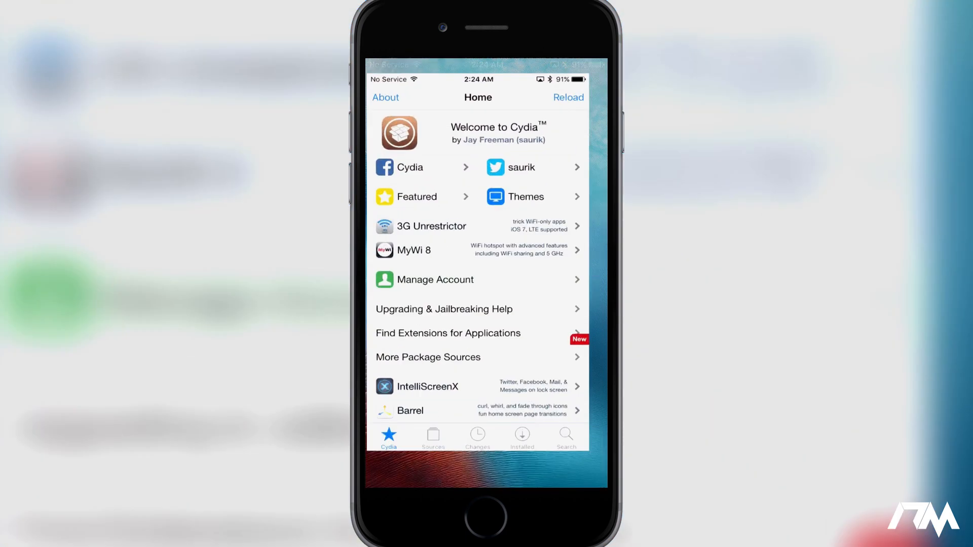